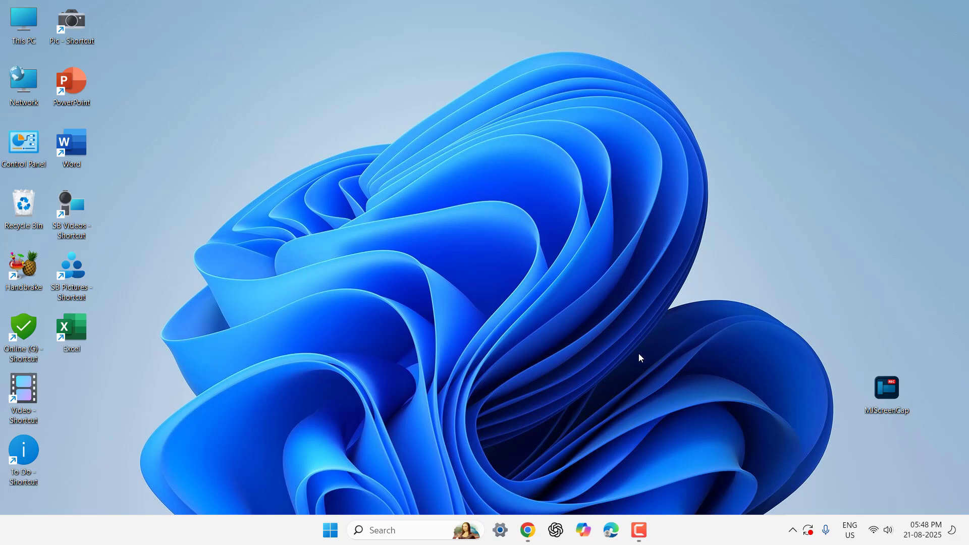
mouse_move(629, 332)
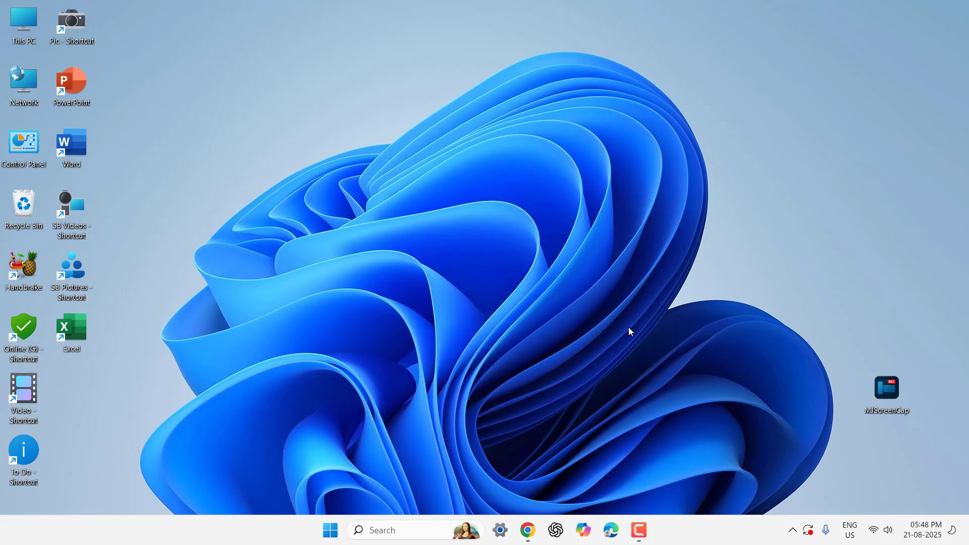
mouse_move(605, 366)
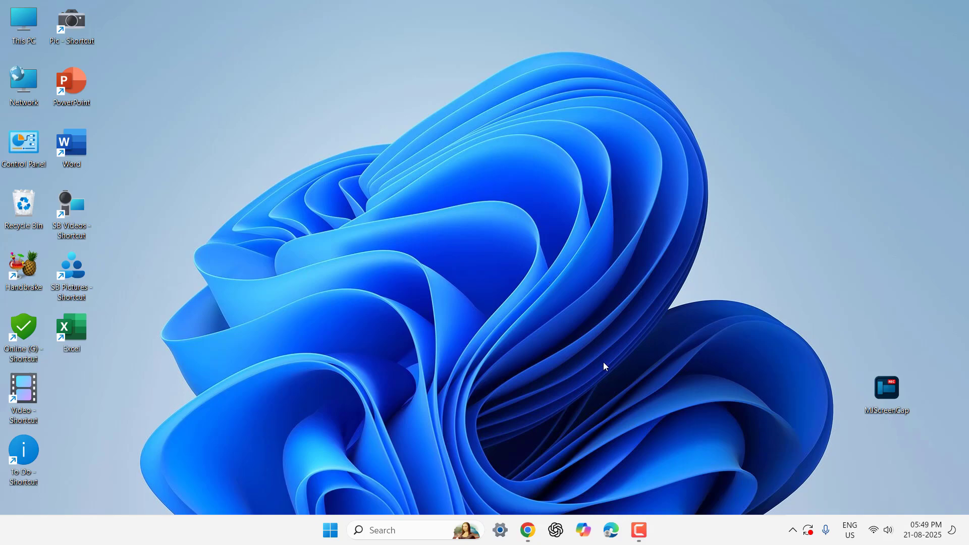
Open the official Chrome Remote Desktop site from the 'chrome remote desktop' search results
click(526, 530)
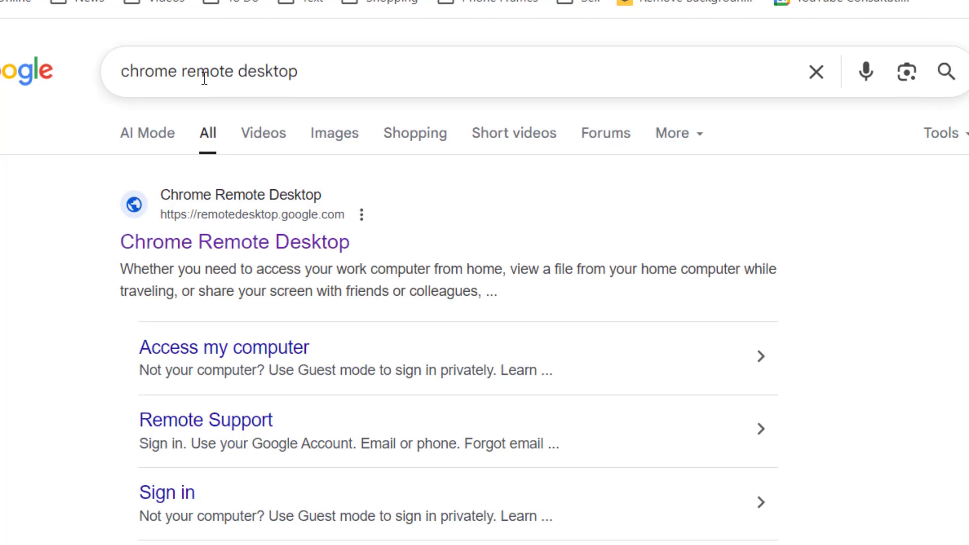
mouse_move(188, 135)
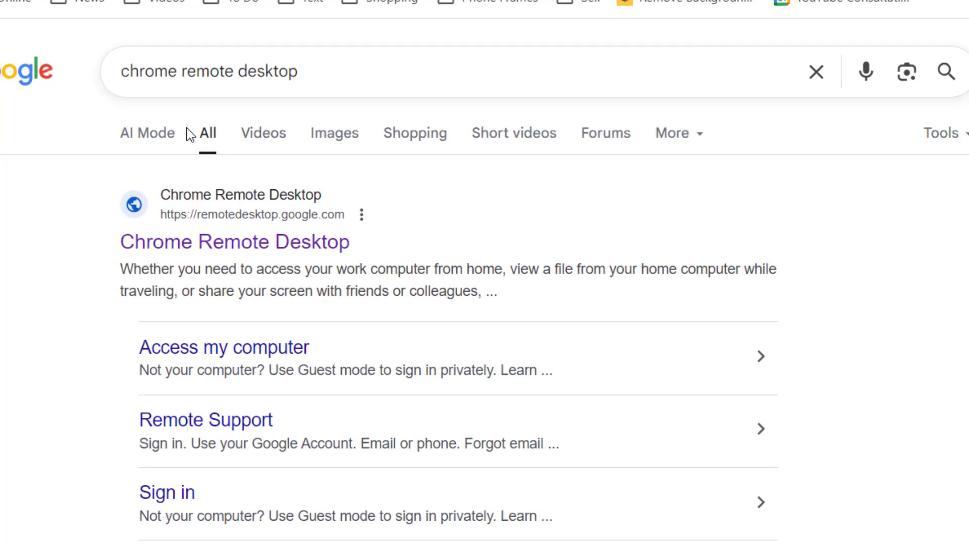
mouse_move(275, 240)
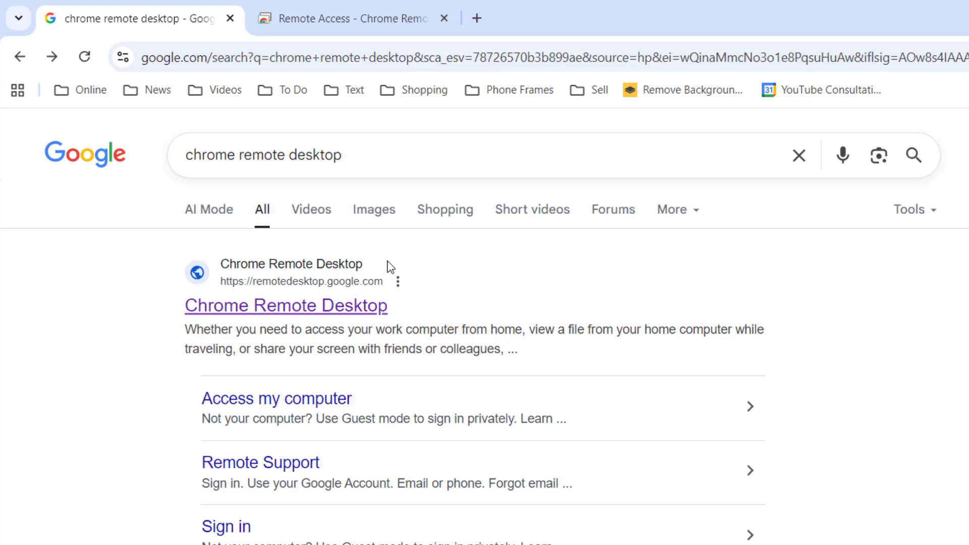
Install the Chrome Remote Desktop web app and add its extension to Chrome
click(346, 18)
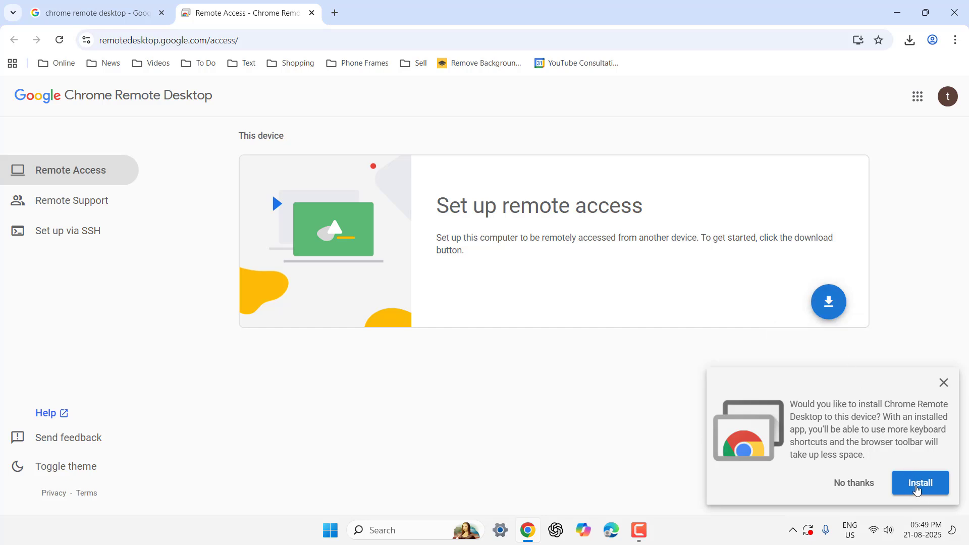
click(919, 483)
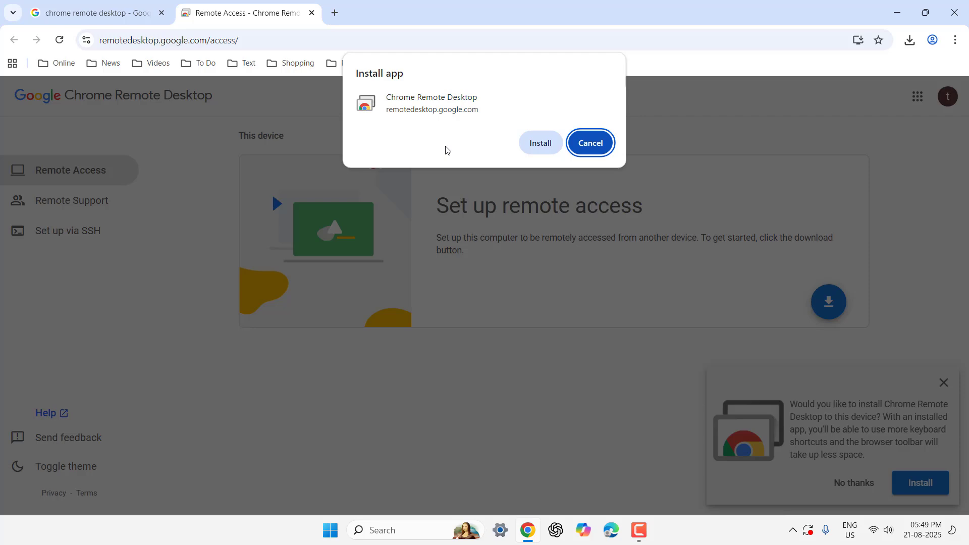
mouse_move(481, 69)
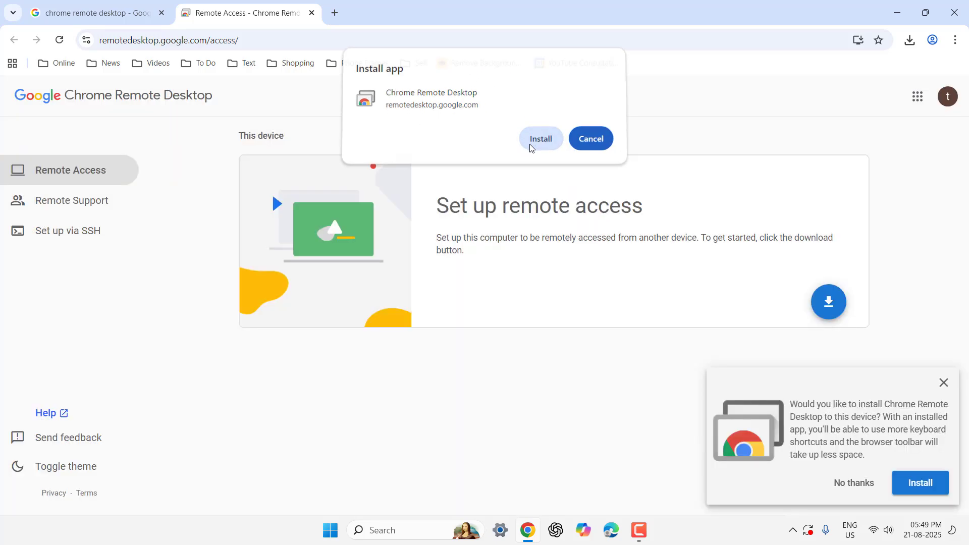
click(540, 138)
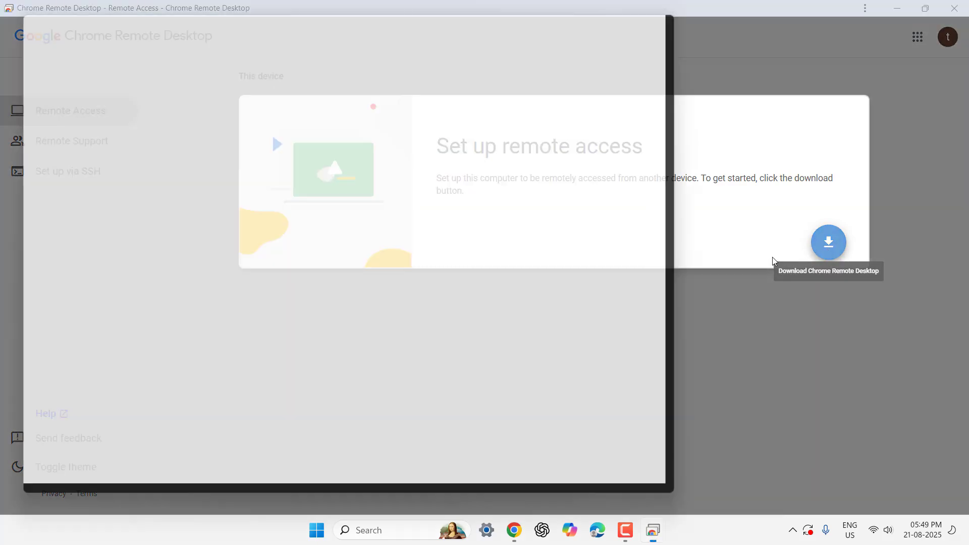
click(827, 242)
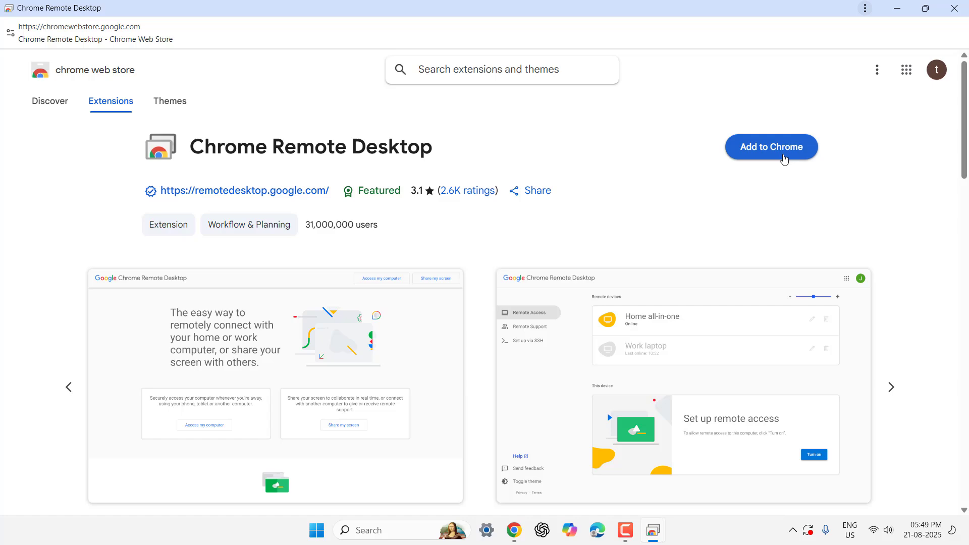
click(770, 147)
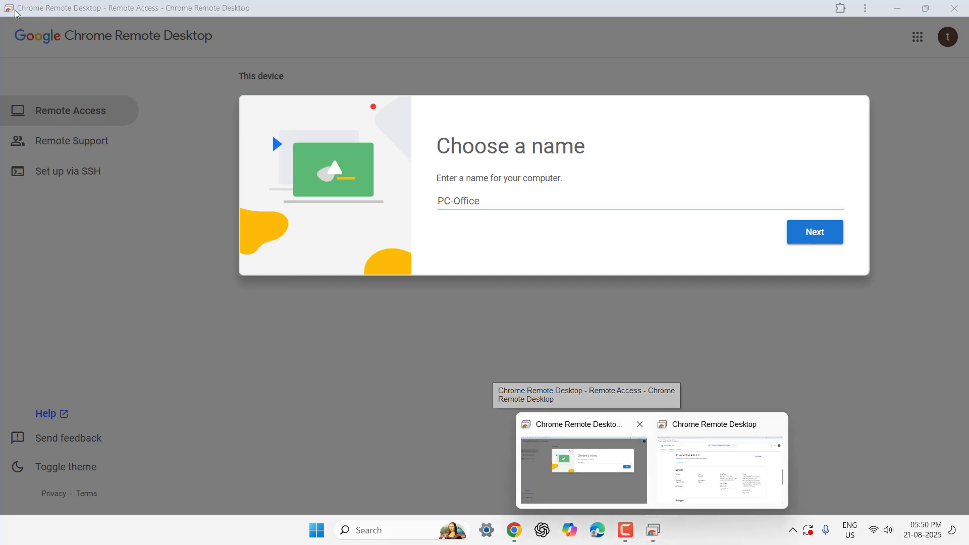
click(639, 200)
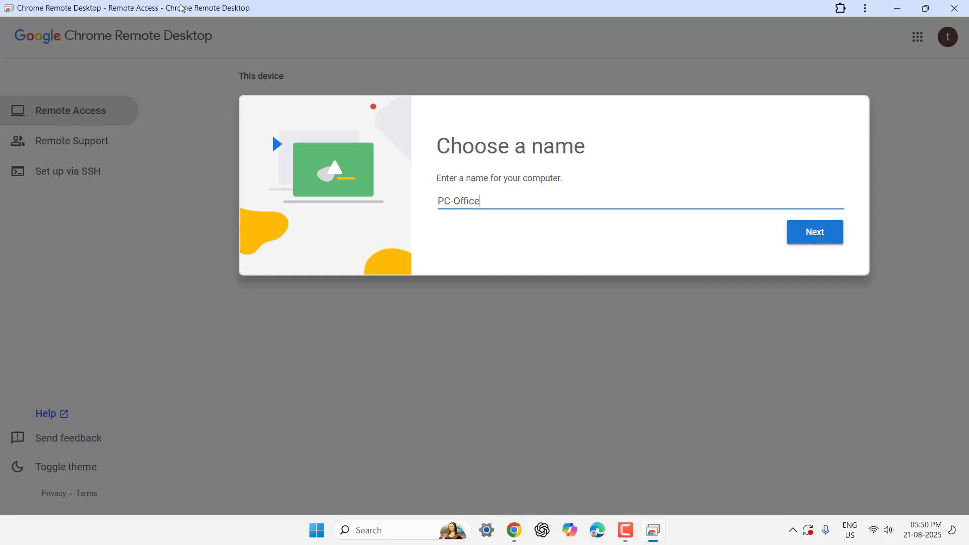
mouse_move(485, 167)
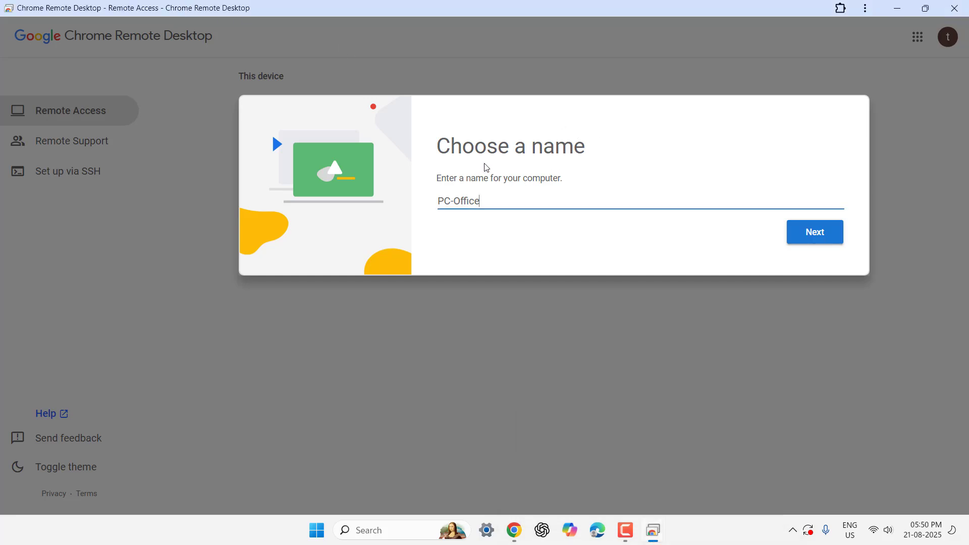
mouse_move(769, 240)
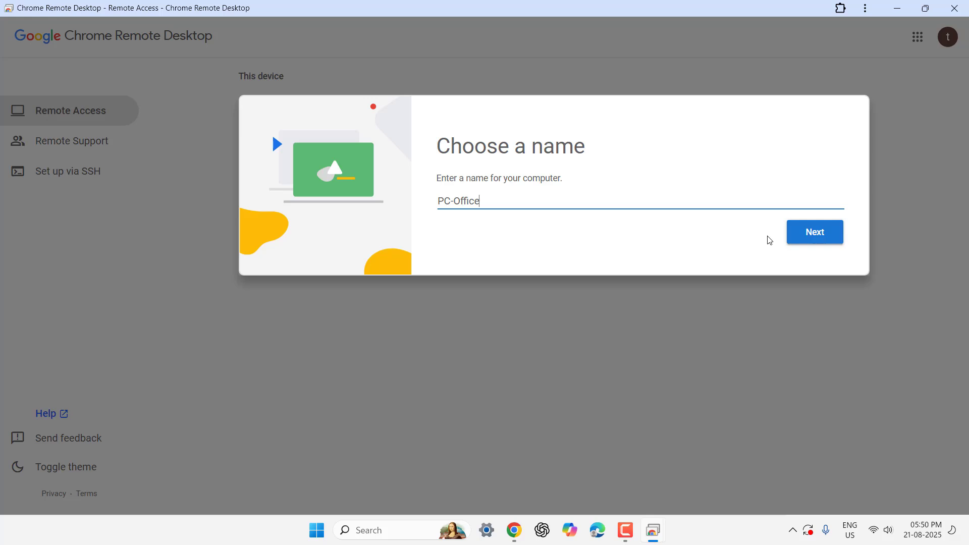
click(813, 231)
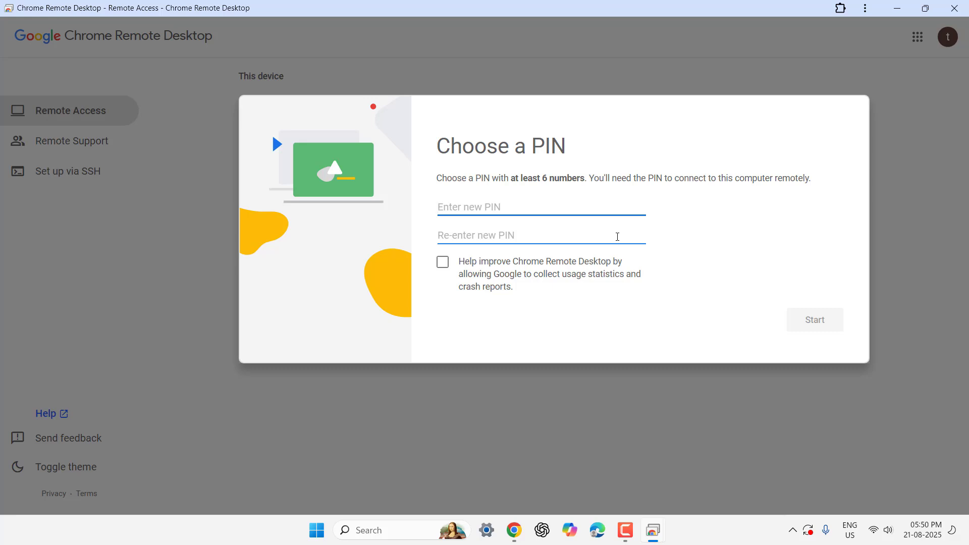
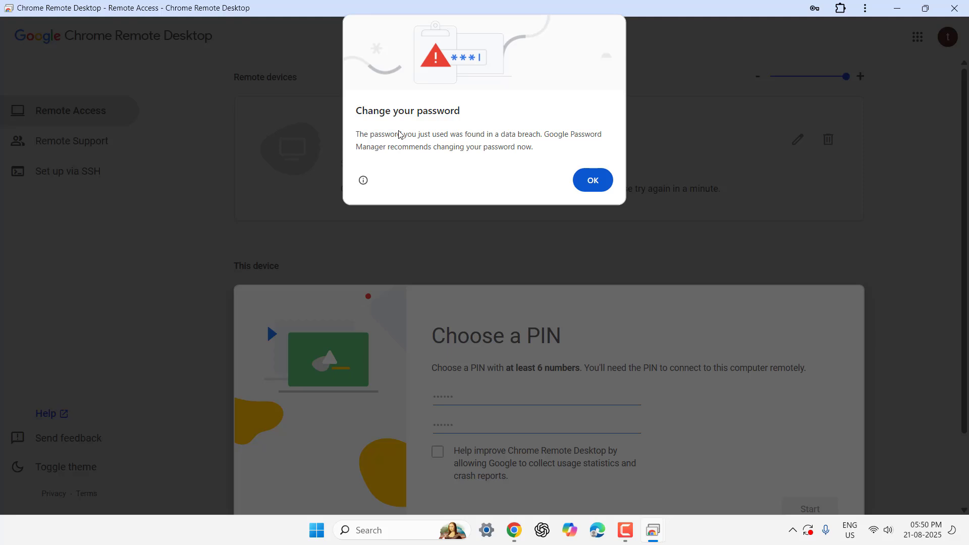
mouse_move(382, 365)
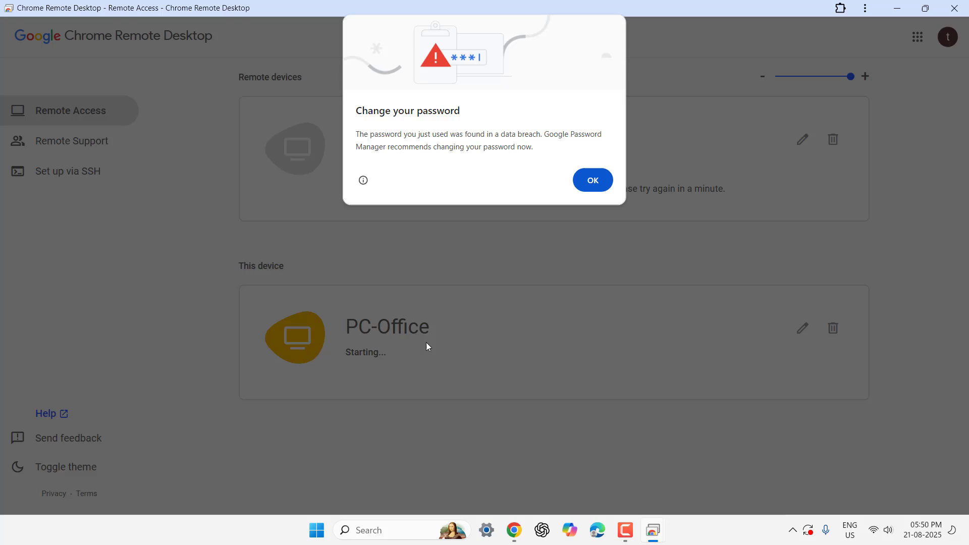
Dismiss the Change your password warning so PC-Office starts as this device
click(591, 179)
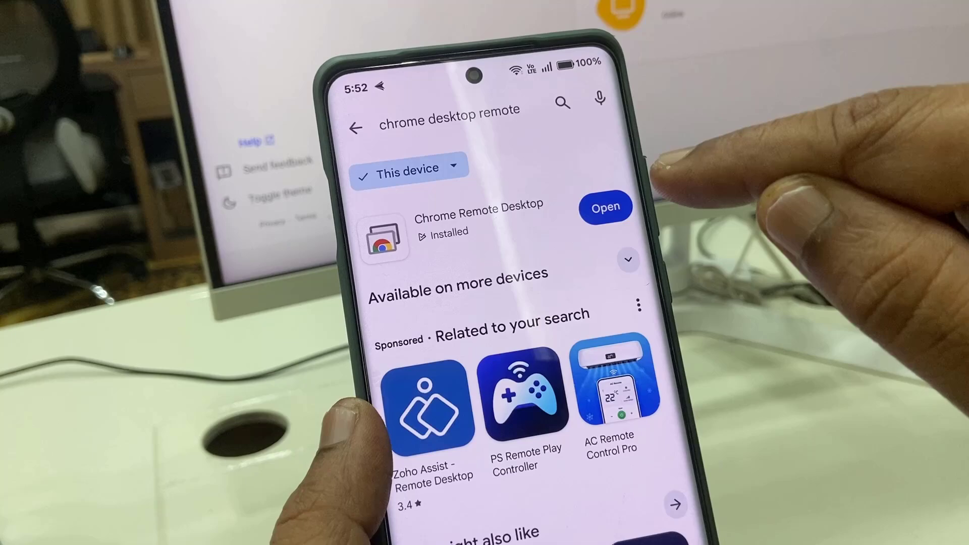
On the phone, sign in to Chrome with the offered account and select PC-Office
scroll(down, 3)
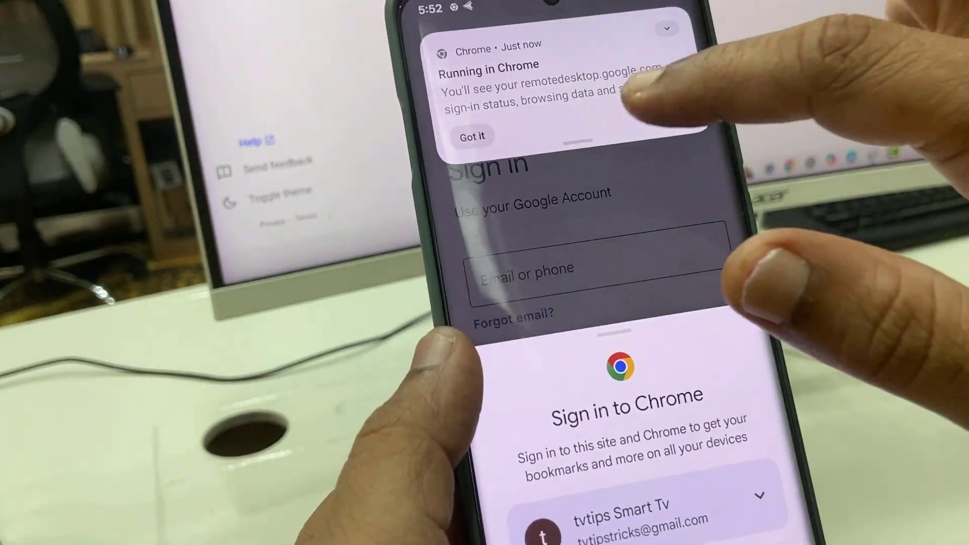
click(472, 135)
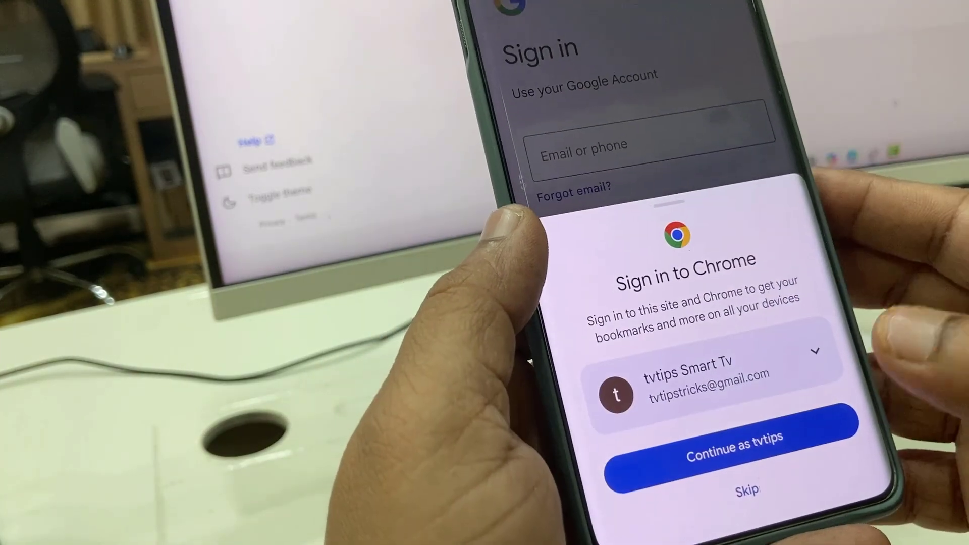
click(731, 444)
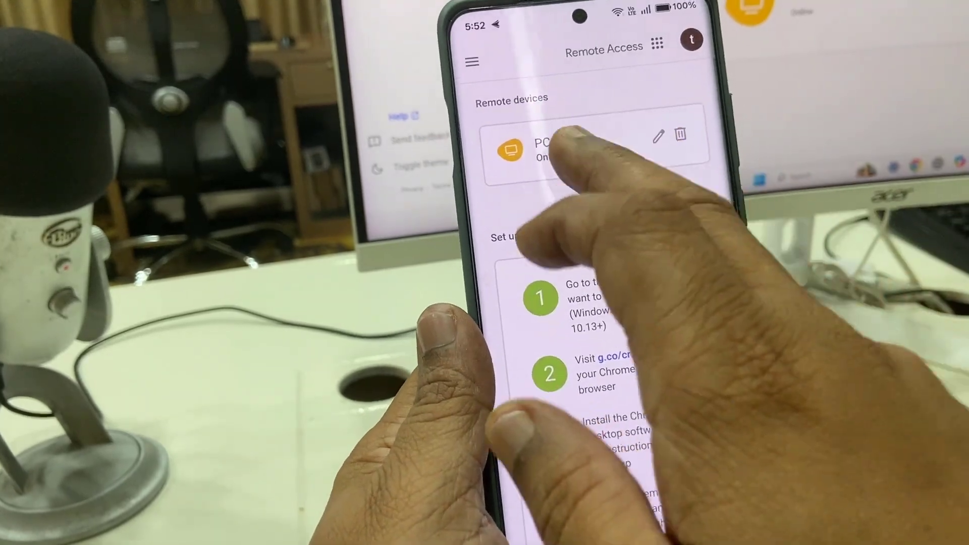
click(544, 149)
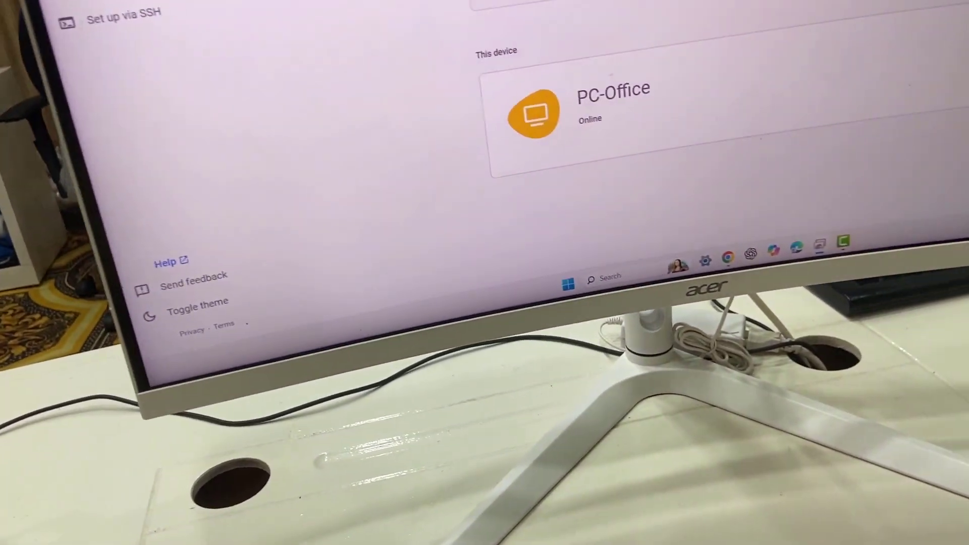
Enter the PIN for PC-Office and connect to its Windows desktop
click(611, 123)
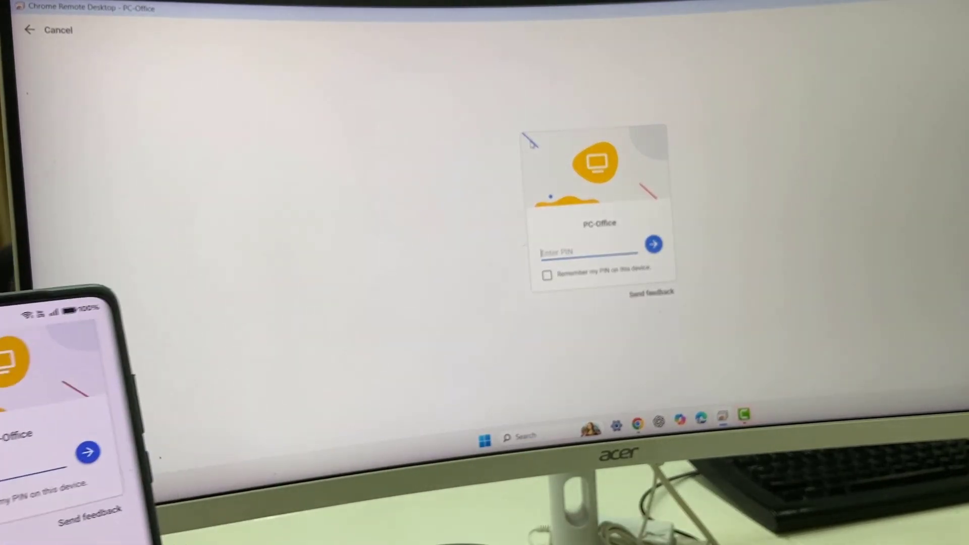
text(••)
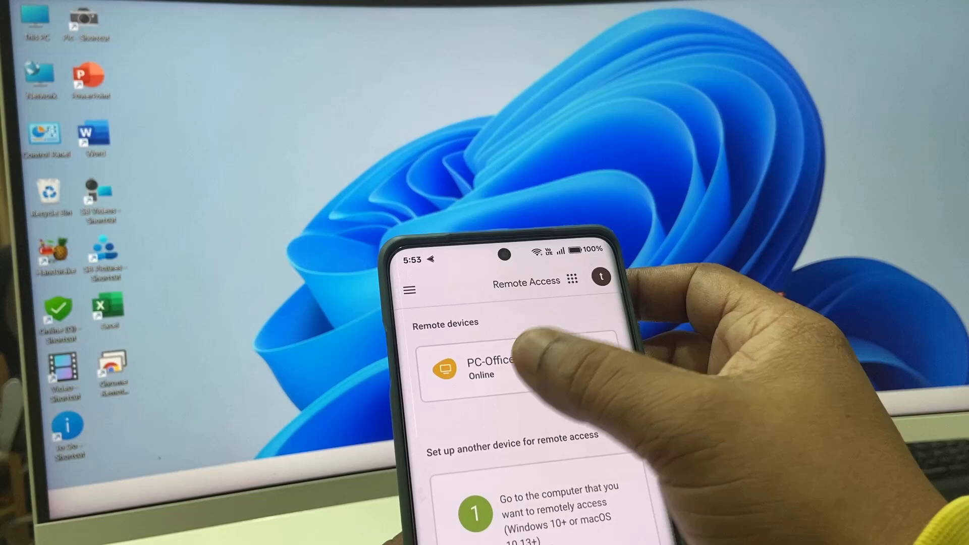
click(488, 371)
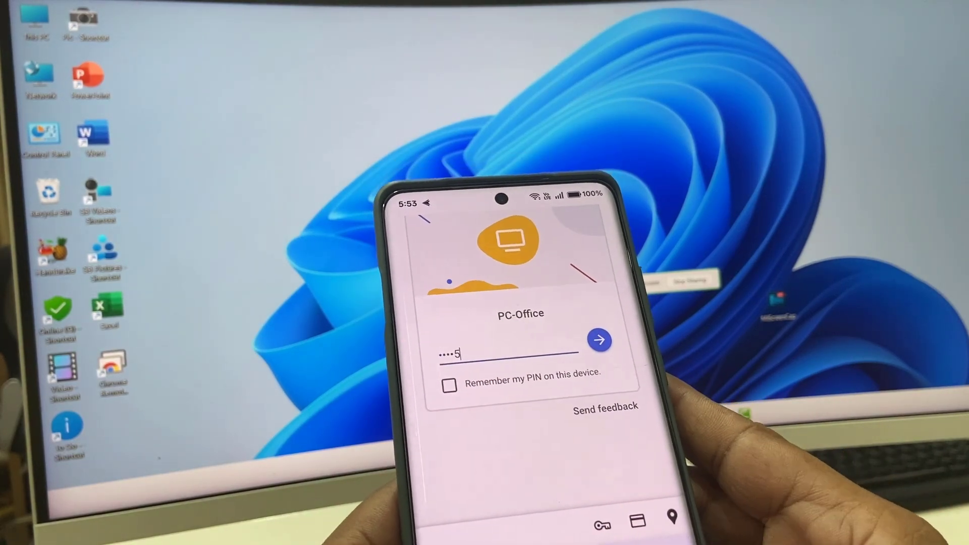
click(598, 339)
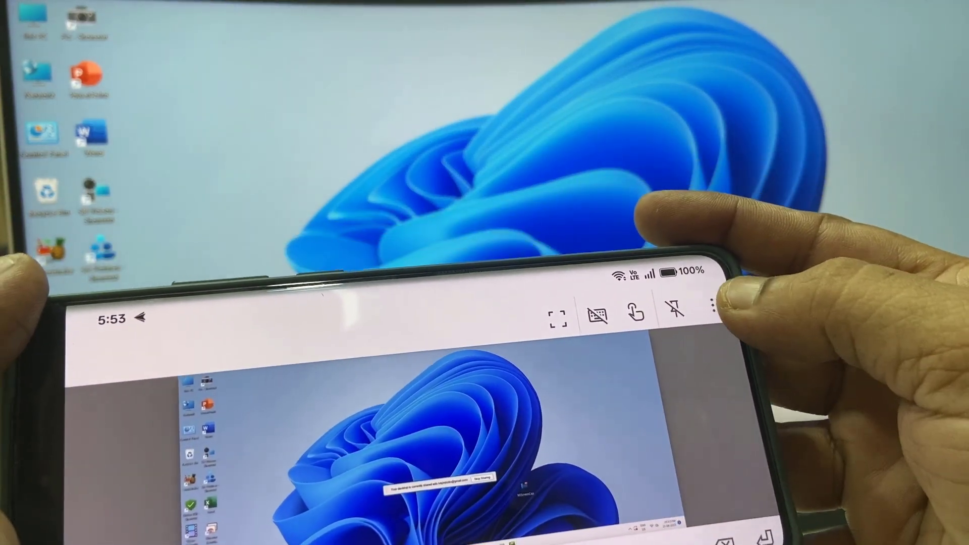
Review the session's Video and Configure touch input settings, then return to full-screen desktop
click(708, 308)
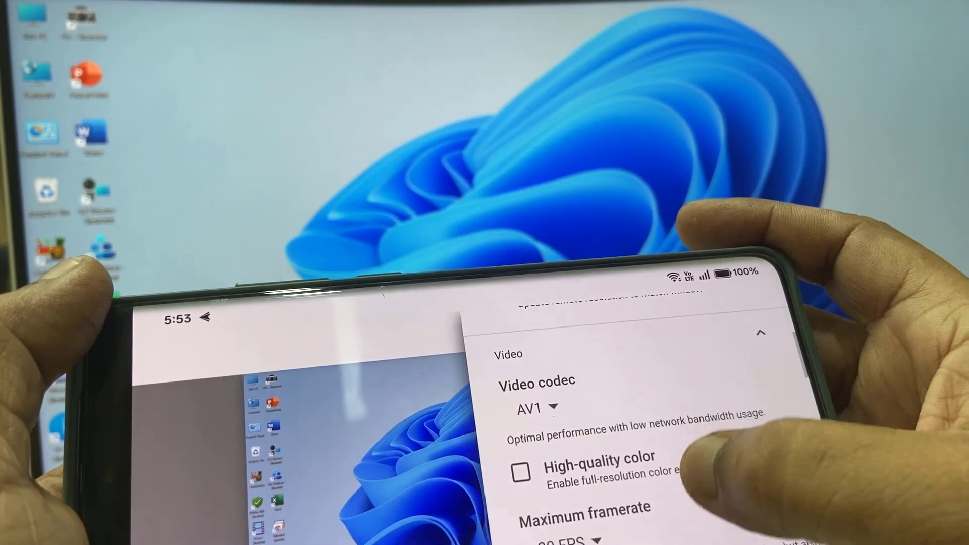
scroll(down, 3)
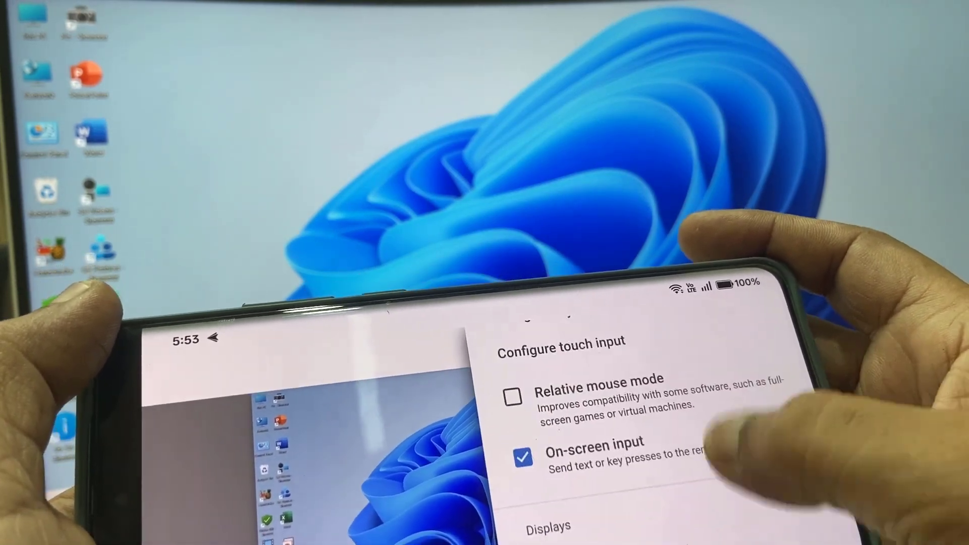
click(499, 306)
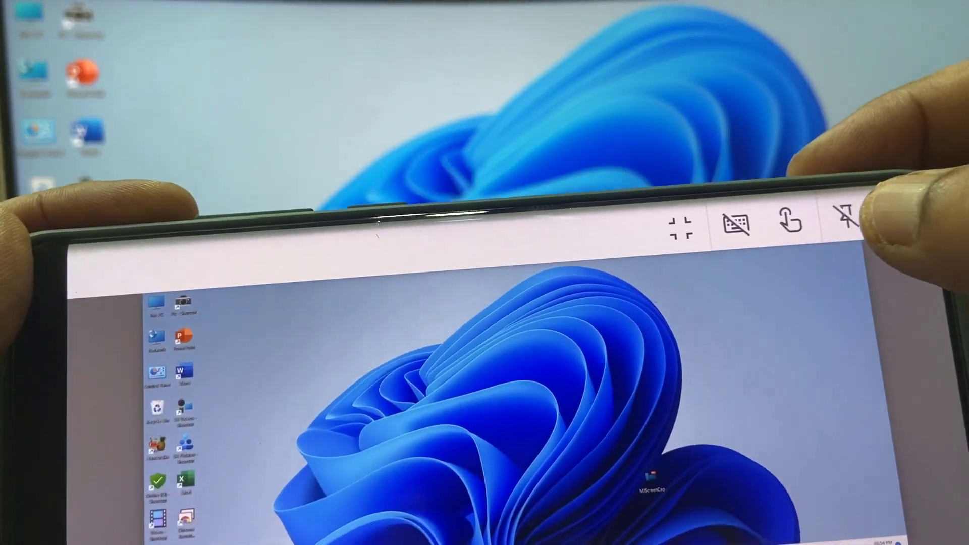
click(789, 224)
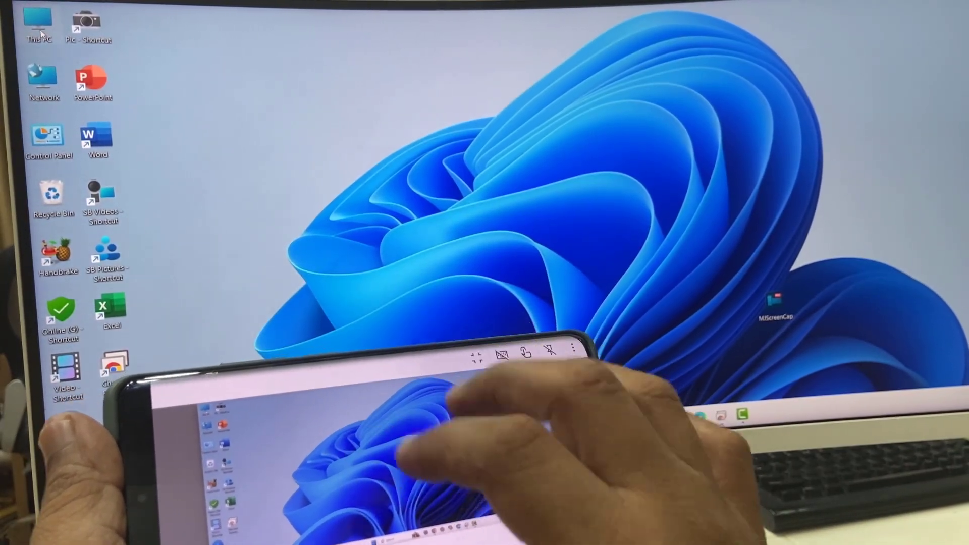
Switch touch input to Touch mode with two-finger pan & zoom
double_click(39, 22)
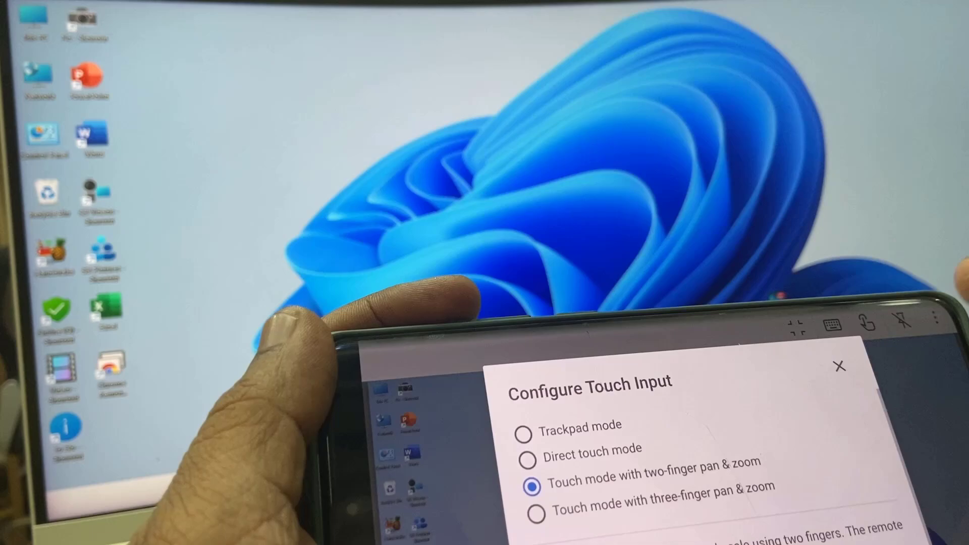
click(840, 366)
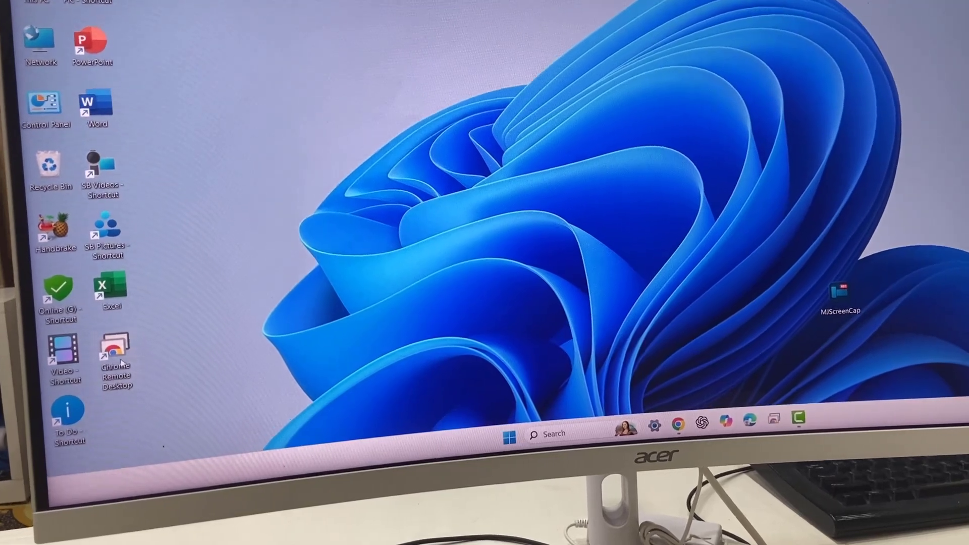
mouse_move(105, 344)
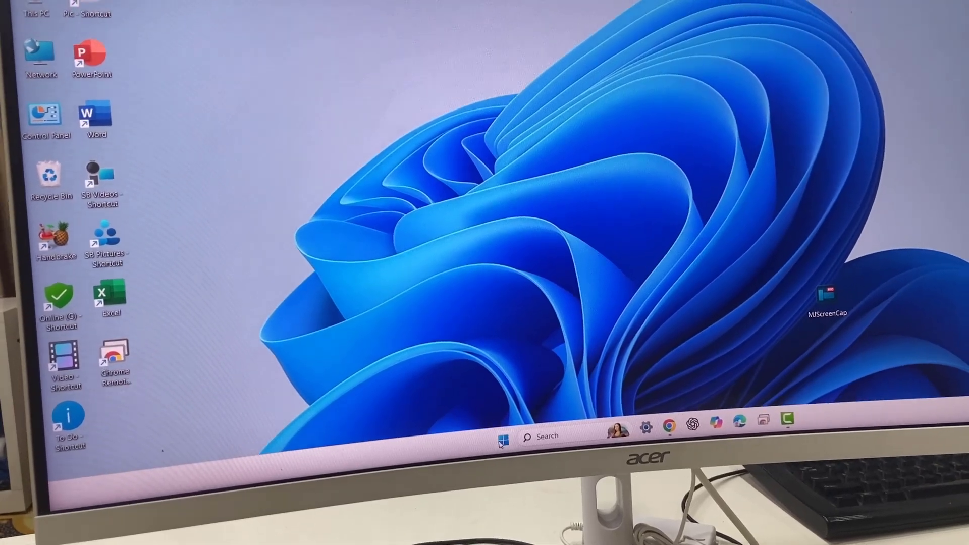
Search the Start menu for 'chrome remote Desktop' to find the app
click(501, 438)
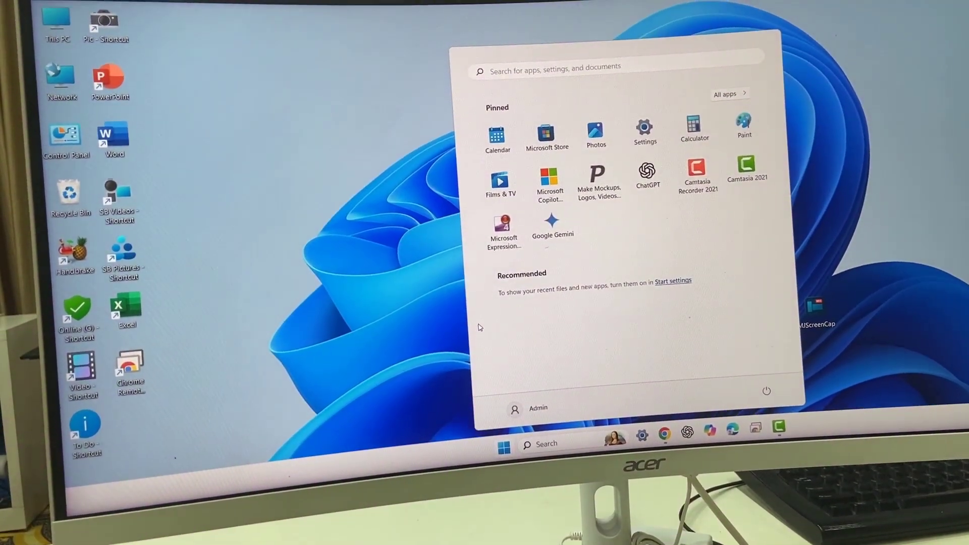
text(chjr)
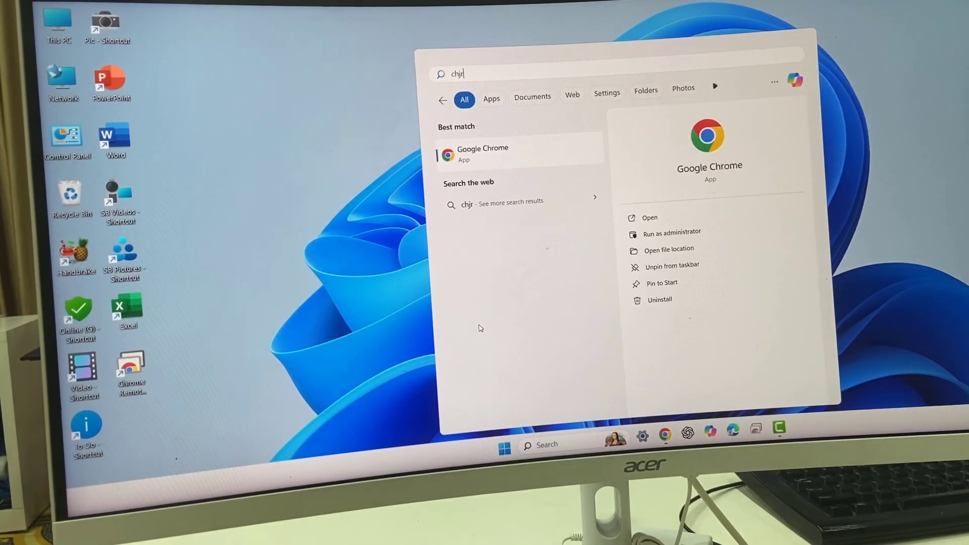
text(command Prompt)
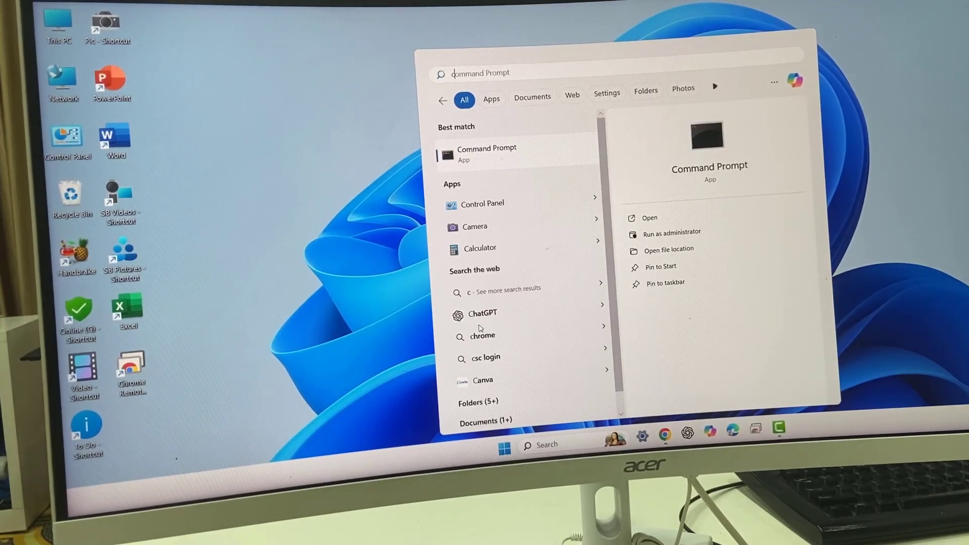
text(chrome download)
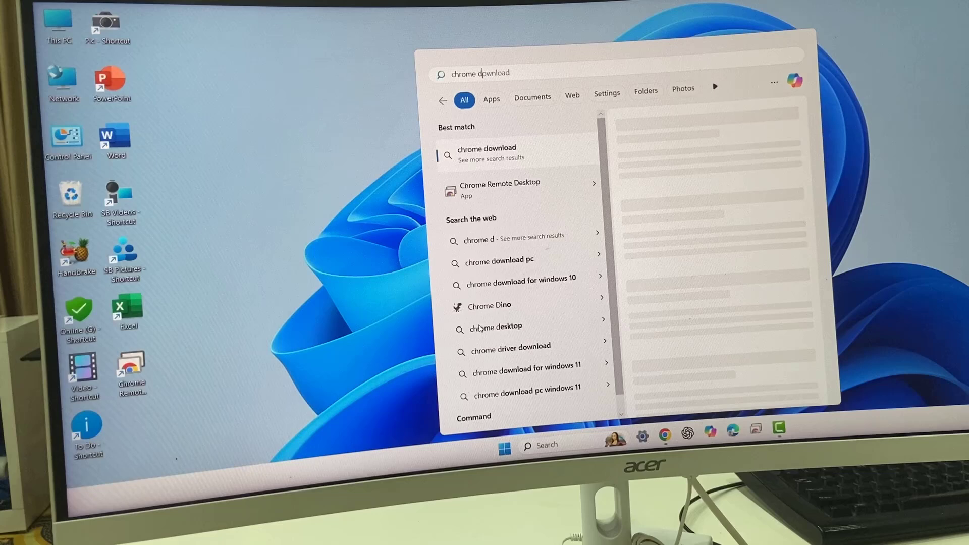
text(chrome remote Desktop)
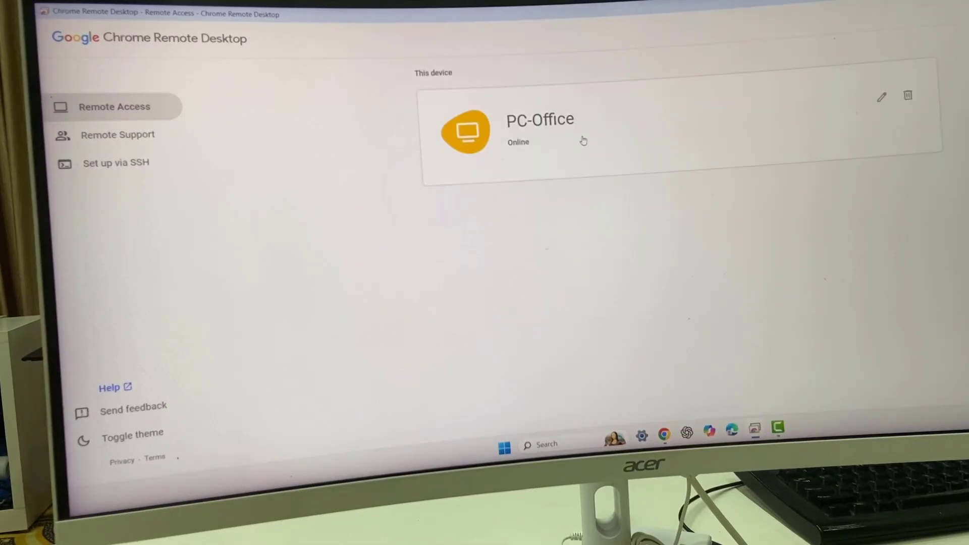
Select the PC-Office card under This device to begin connecting
click(539, 130)
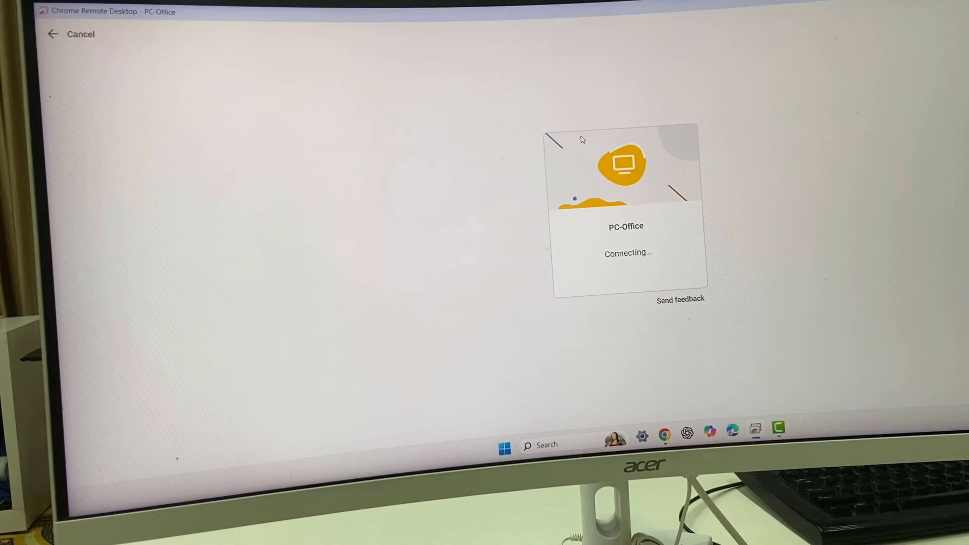